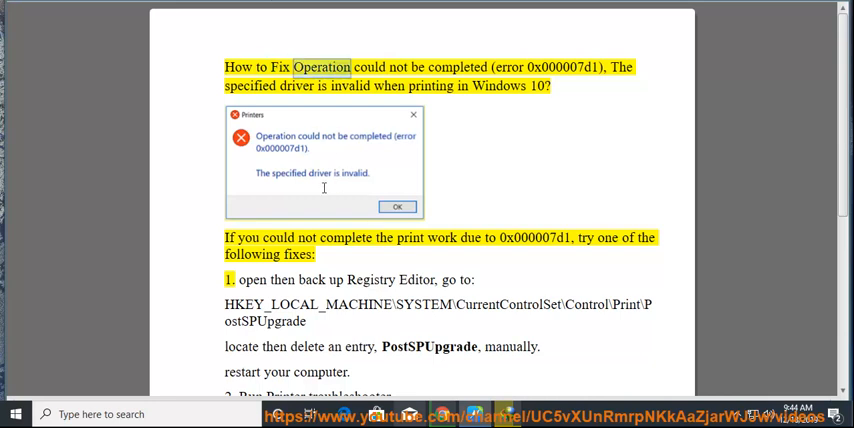
- Highlight the word Operation in the fix guide's heading before opening the Run dialog
{"action": "double_click", "coordinate": [564, 68]}
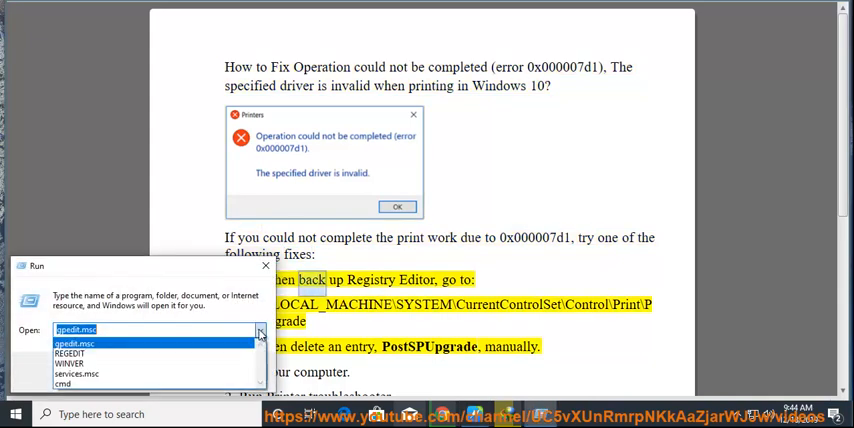
- Launch regedit from the Run dialog's previous commands and select the registry path in the guide
{"action": "left_click", "coordinate": [70, 352]}
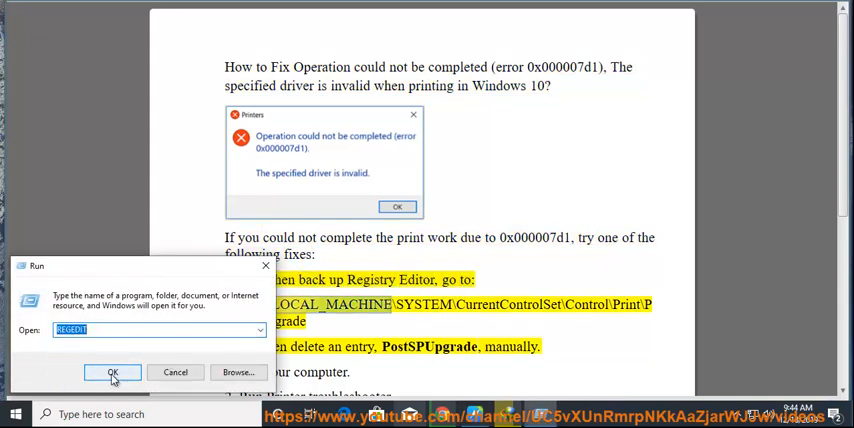
{"action": "left_click", "coordinate": [112, 372]}
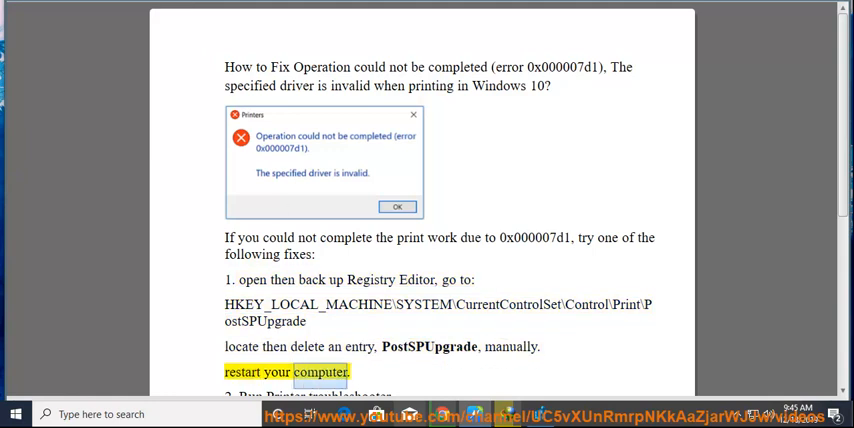
{"action": "scroll", "scroll_direction": "down", "scroll_amount": 3}
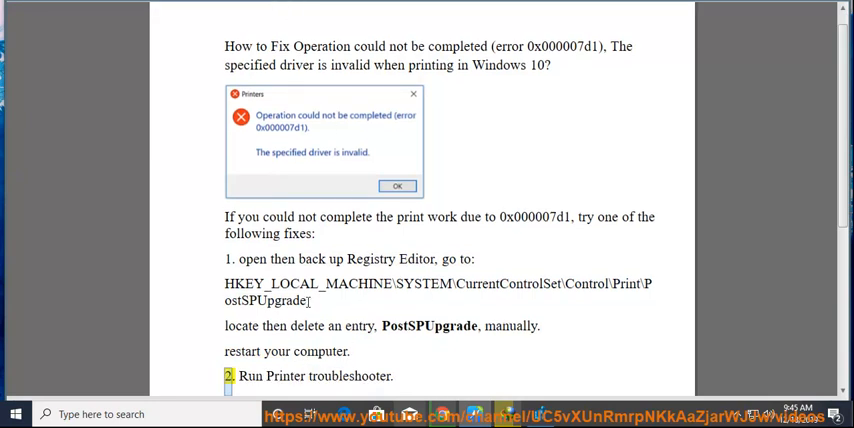
{"action": "left_click_drag", "start_coordinate": [224, 284], "coordinate": [308, 300]}
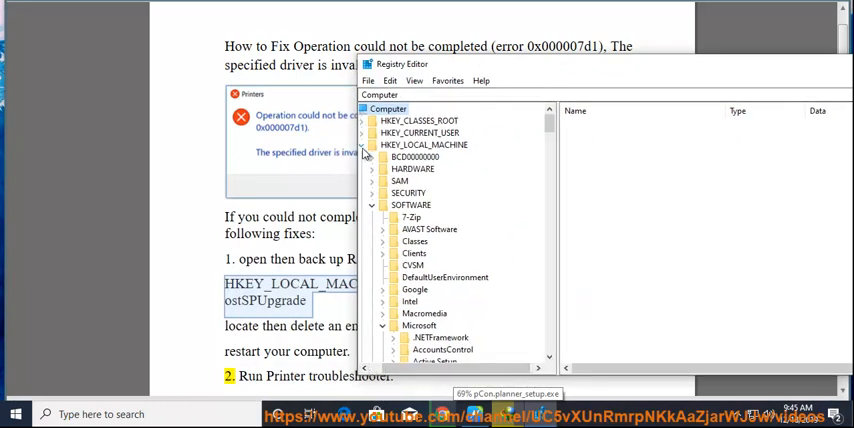
- Export the whole registry as REG-BAK.reg on the Desktop, overwriting the existing backup
{"action": "left_click", "coordinate": [368, 80]}
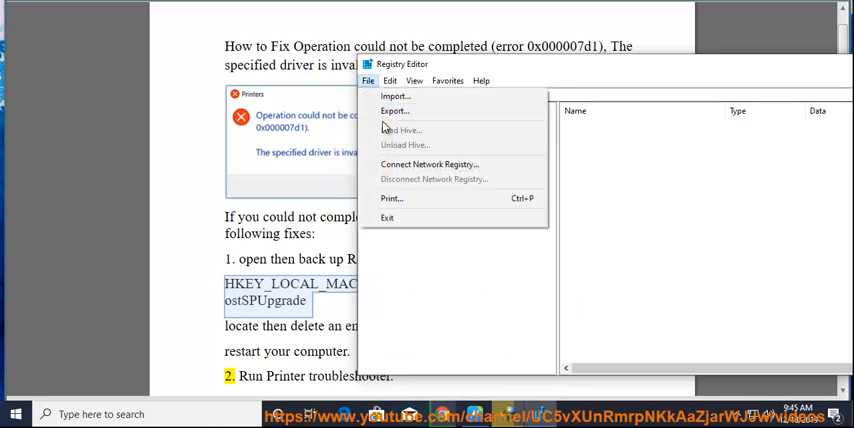
{"action": "left_click", "coordinate": [394, 110]}
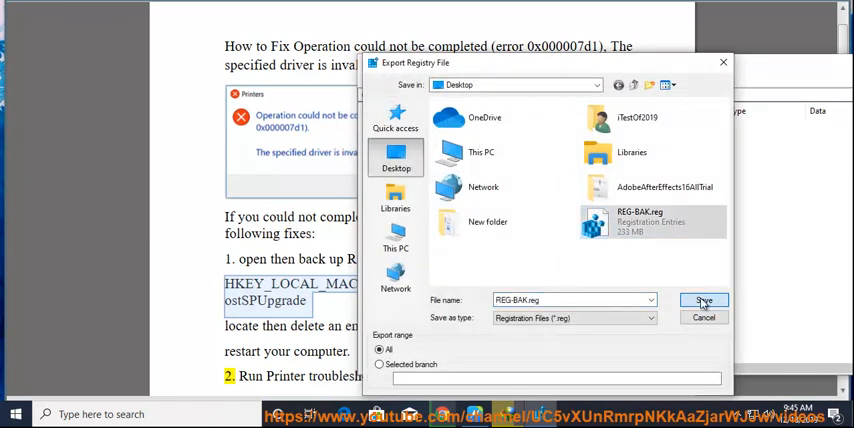
{"action": "left_click", "coordinate": [704, 300]}
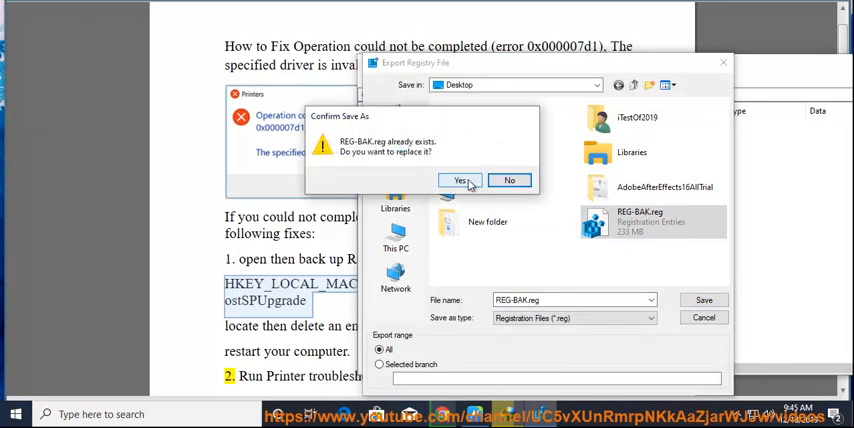
{"action": "left_click", "coordinate": [460, 180]}
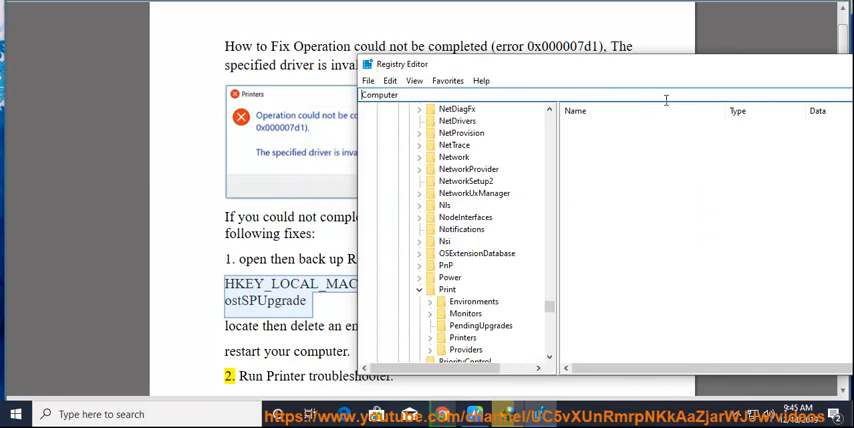
- Inspect the Print key's PendingUpgrades and Providers subkeys for a PostSPUpgrade entry, then return to the guide
{"action": "left_click", "coordinate": [448, 288]}
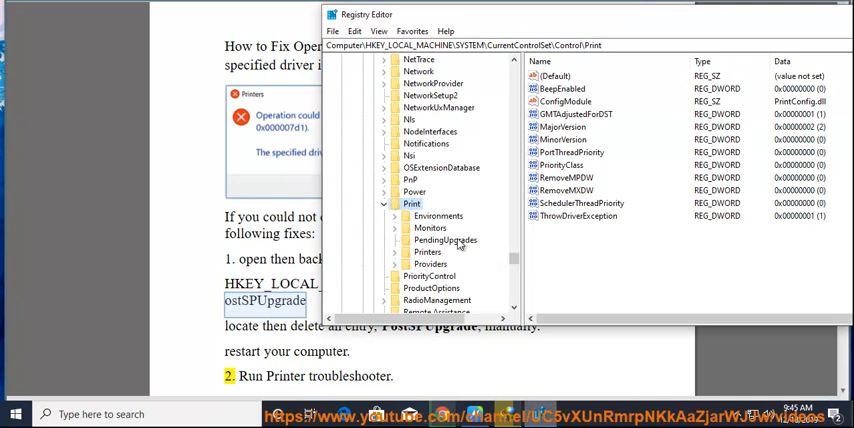
{"action": "left_click", "coordinate": [444, 240]}
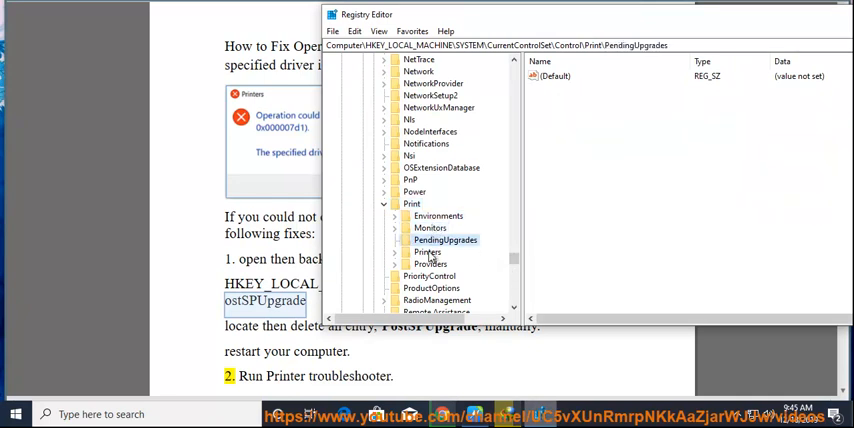
{"action": "left_click", "coordinate": [430, 264]}
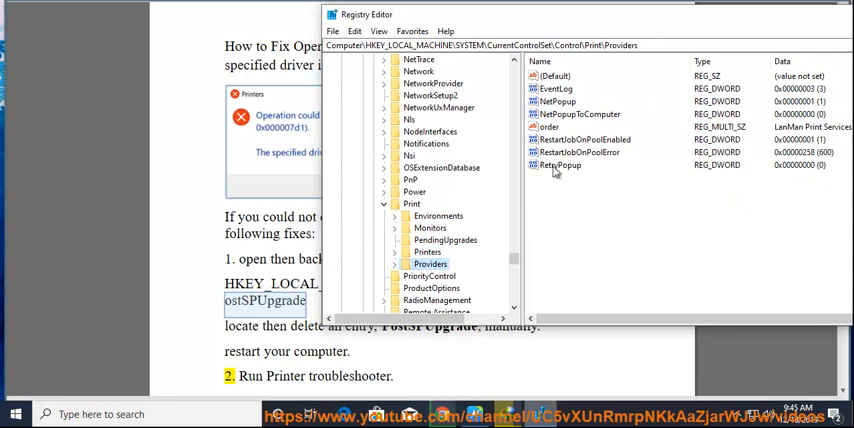
{"action": "left_click", "coordinate": [412, 204]}
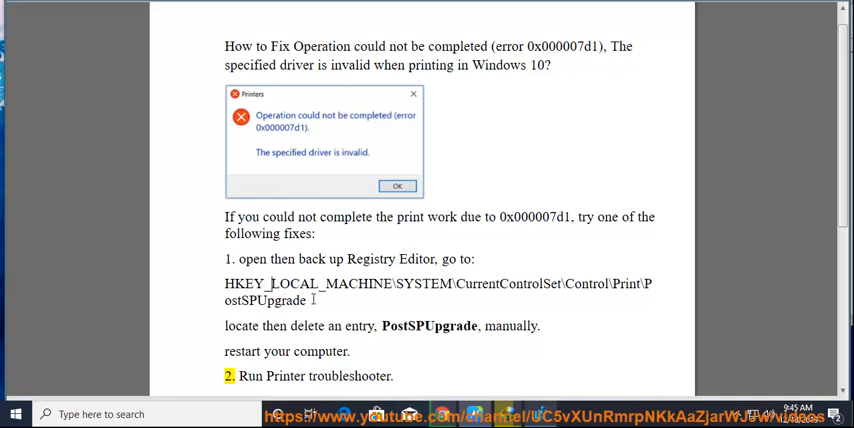
- Delete the Environments subkey under HKLM\SYSTEM\CurrentControlSet\Control\Print
{"action": "left_click", "coordinate": [412, 204]}
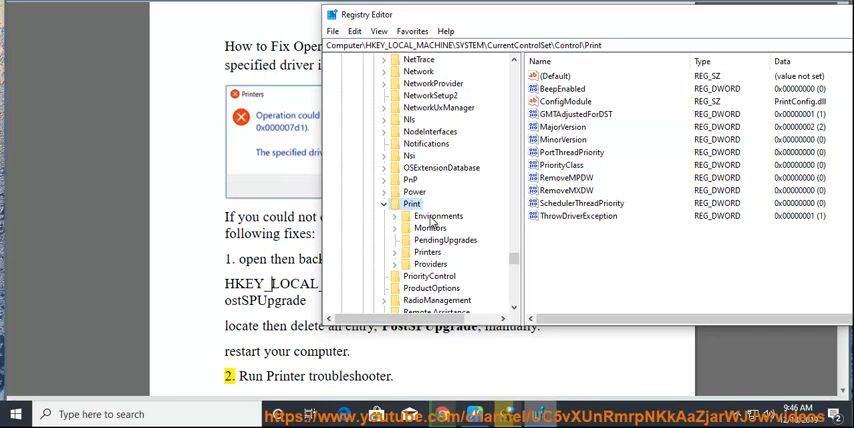
{"action": "right_click", "coordinate": [436, 216]}
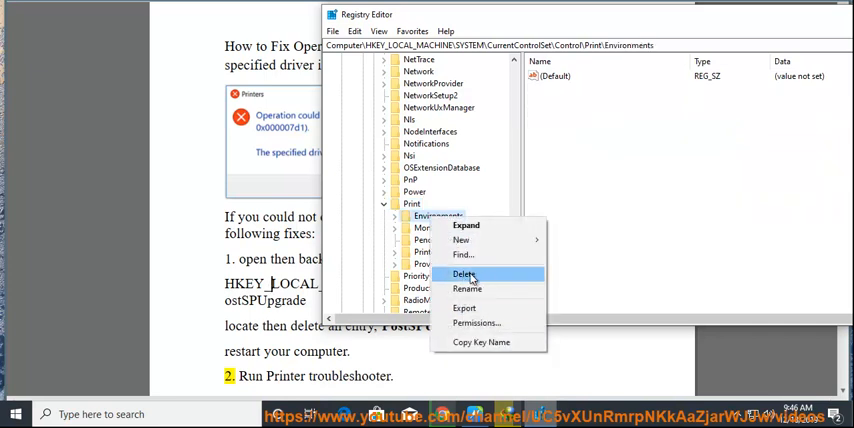
{"action": "left_click", "coordinate": [464, 276]}
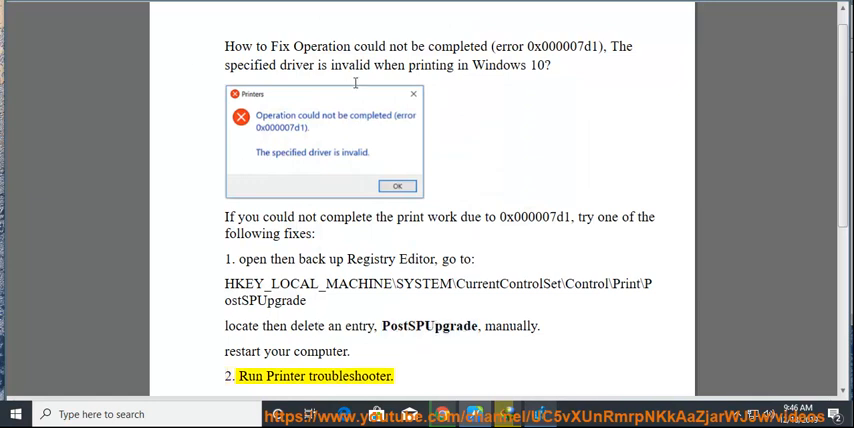
- Scroll the guide to step 2, the printer troubleshooter, and the Dell users note
{"action": "scroll", "scroll_direction": "down", "scroll_amount": 3}
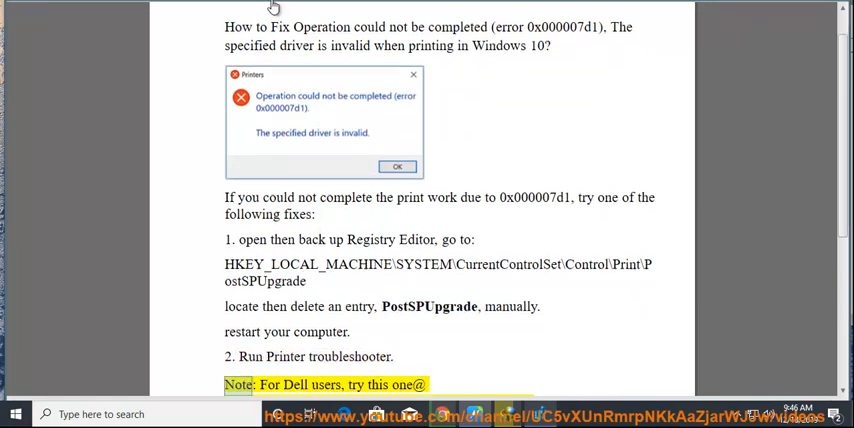
{"action": "scroll", "scroll_direction": "down", "scroll_amount": 3}
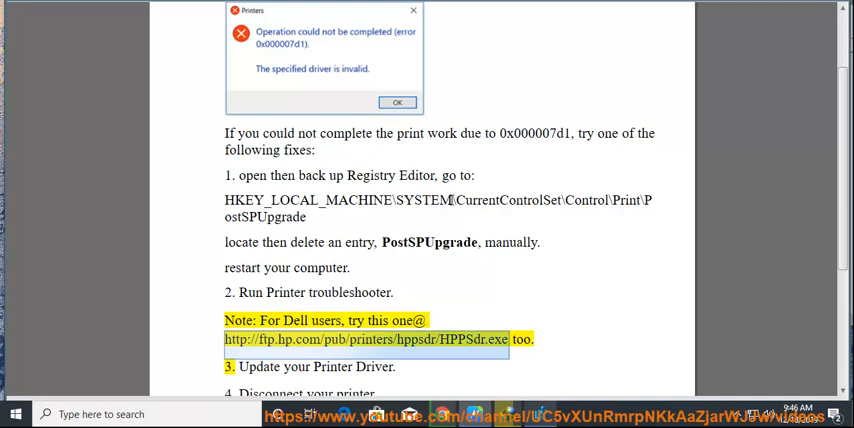
{"action": "mouse_move", "coordinate": [514, 296]}
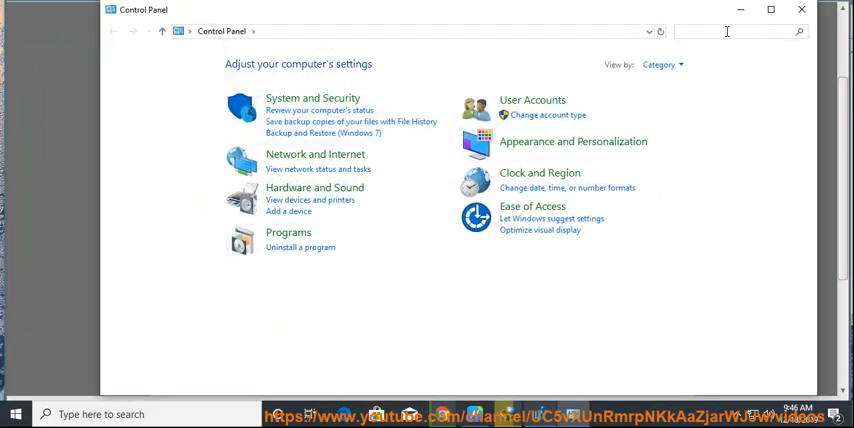
- Find Troubleshooting via a 'TR' search and start the Printer troubleshooter with Apply repairs automatically kept on
{"action": "type", "text": "TR"}
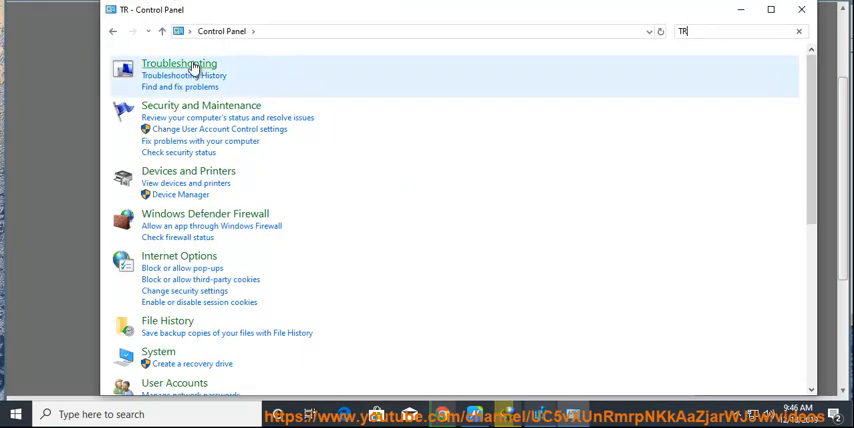
{"action": "left_click", "coordinate": [178, 62]}
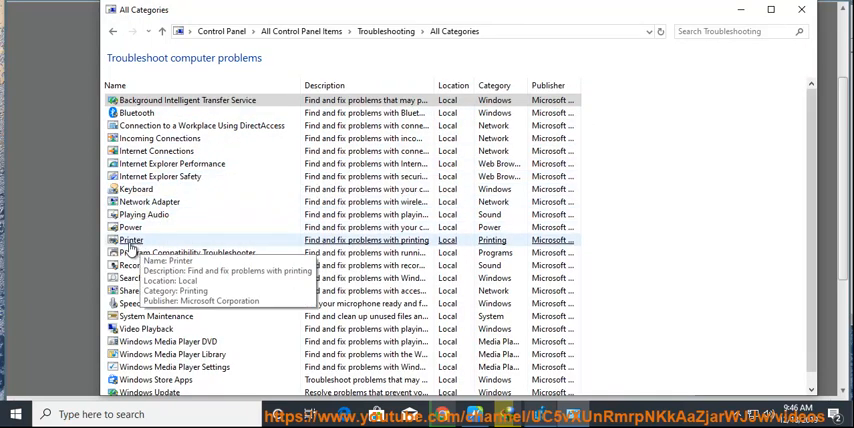
{"action": "double_click", "coordinate": [132, 240]}
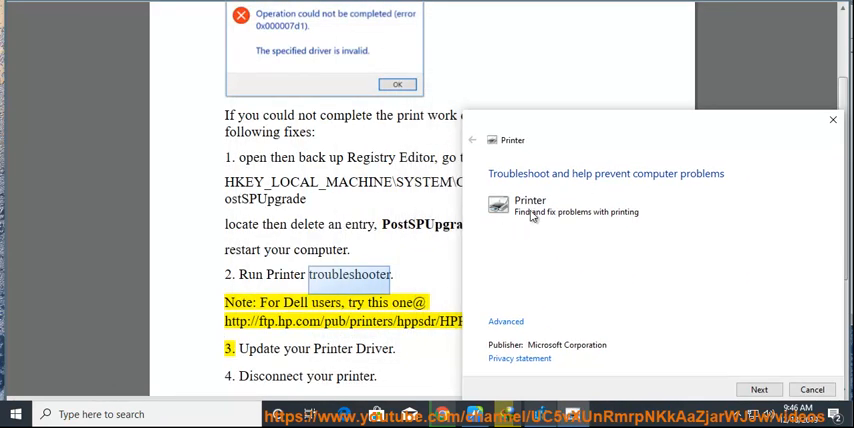
{"action": "left_click", "coordinate": [506, 320]}
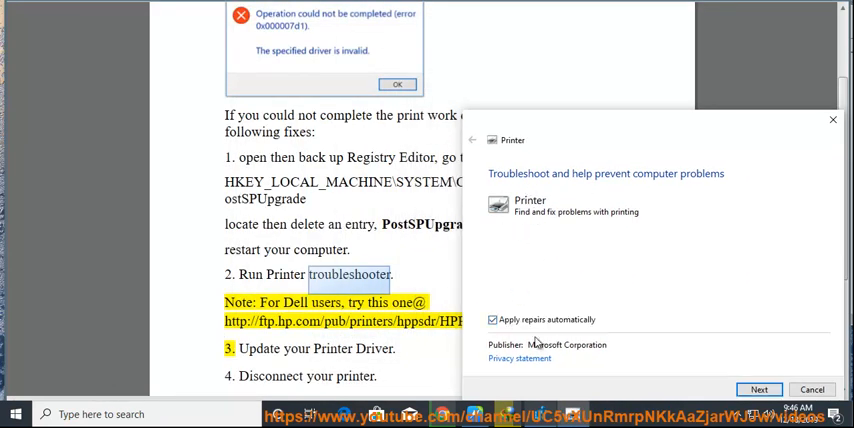
{"action": "left_click", "coordinate": [758, 388]}
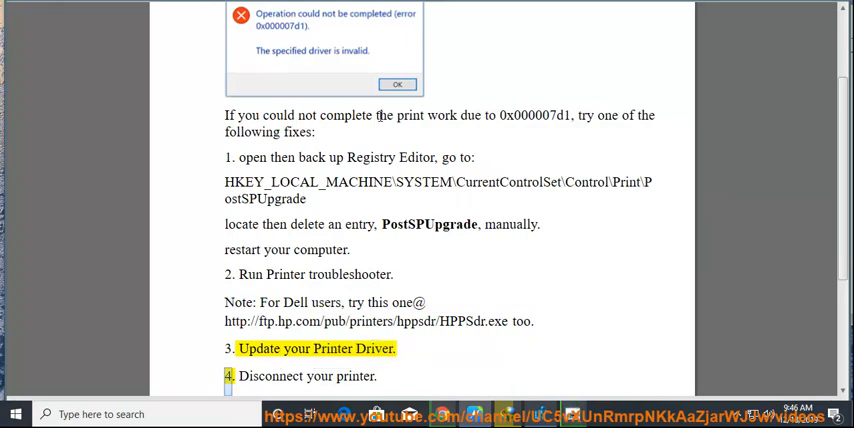
- Scroll the guide through updating the driver, reinstalling the printer and the compatibility-mode hint
{"action": "scroll", "scroll_direction": "down", "scroll_amount": 3}
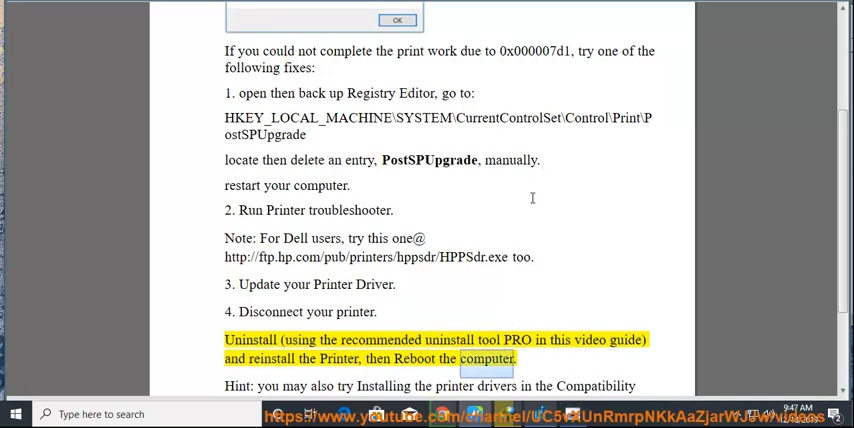
{"action": "scroll", "scroll_direction": "down", "scroll_amount": 3}
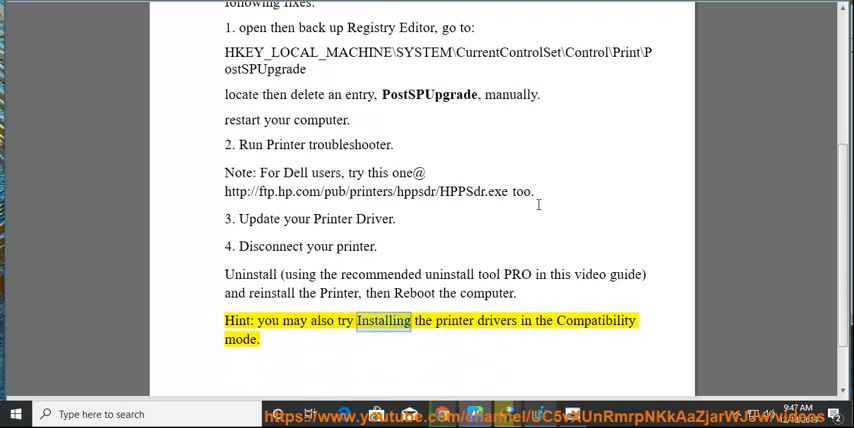